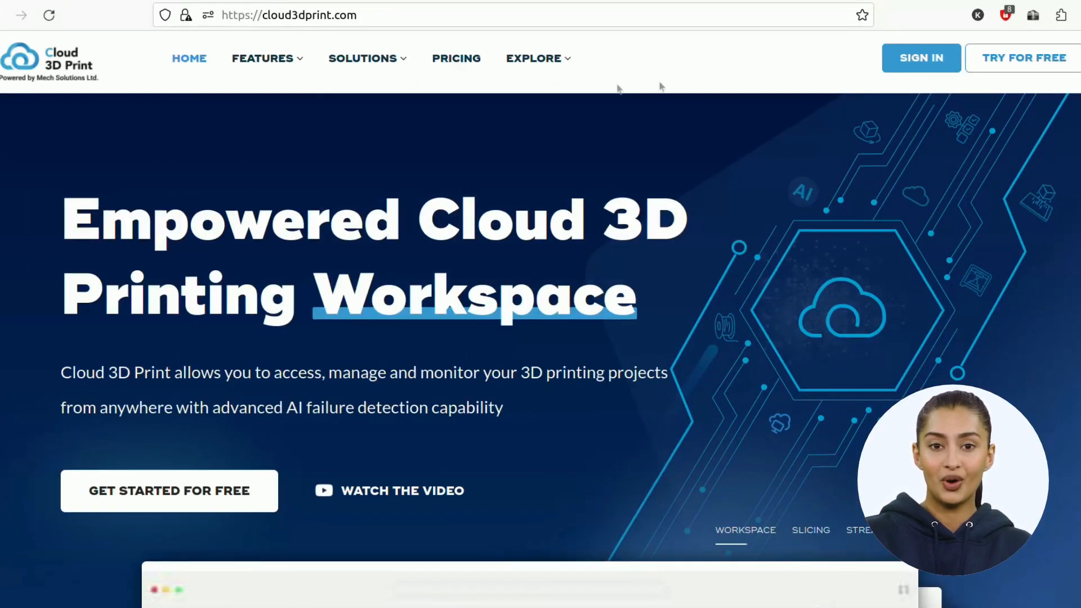
# Go to the sign-in page and switch to one-click sign up for a new account.
pyautogui.click(921, 57)
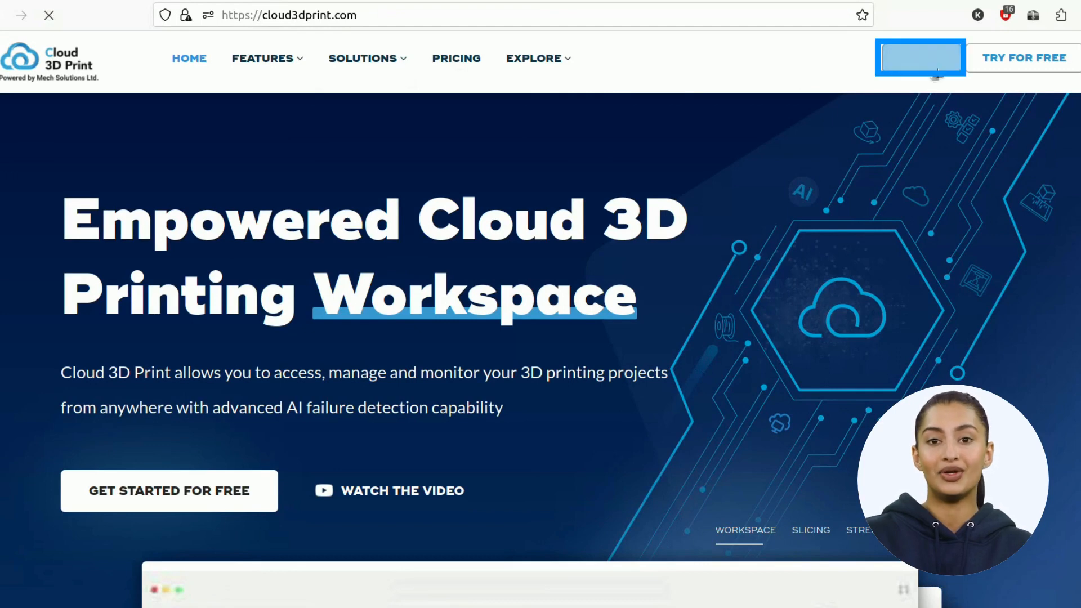
pyautogui.click(920, 57)
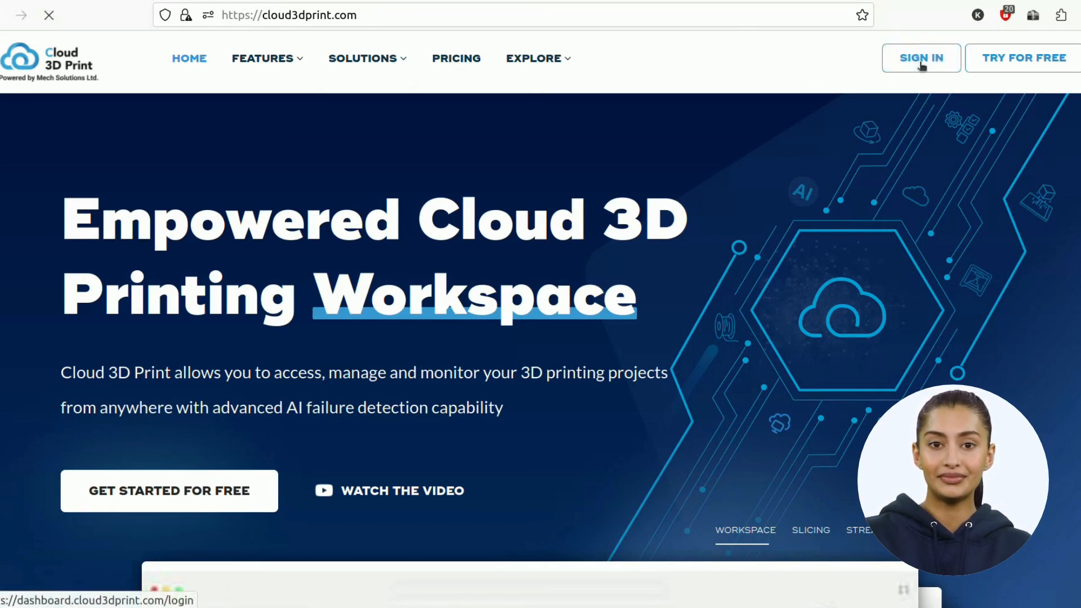
pyautogui.click(920, 58)
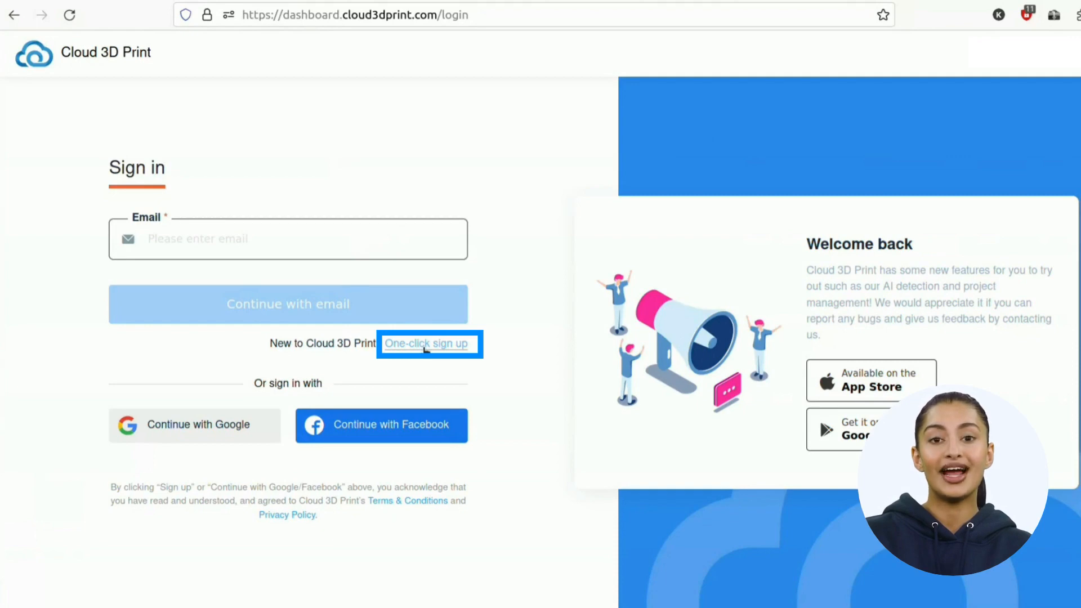
pyautogui.click(426, 344)
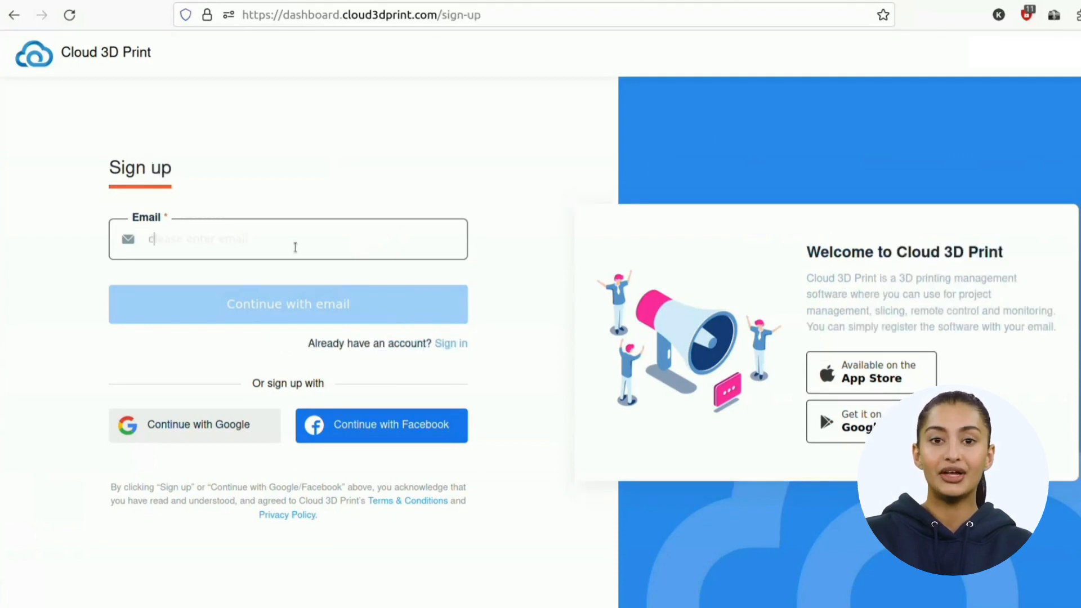
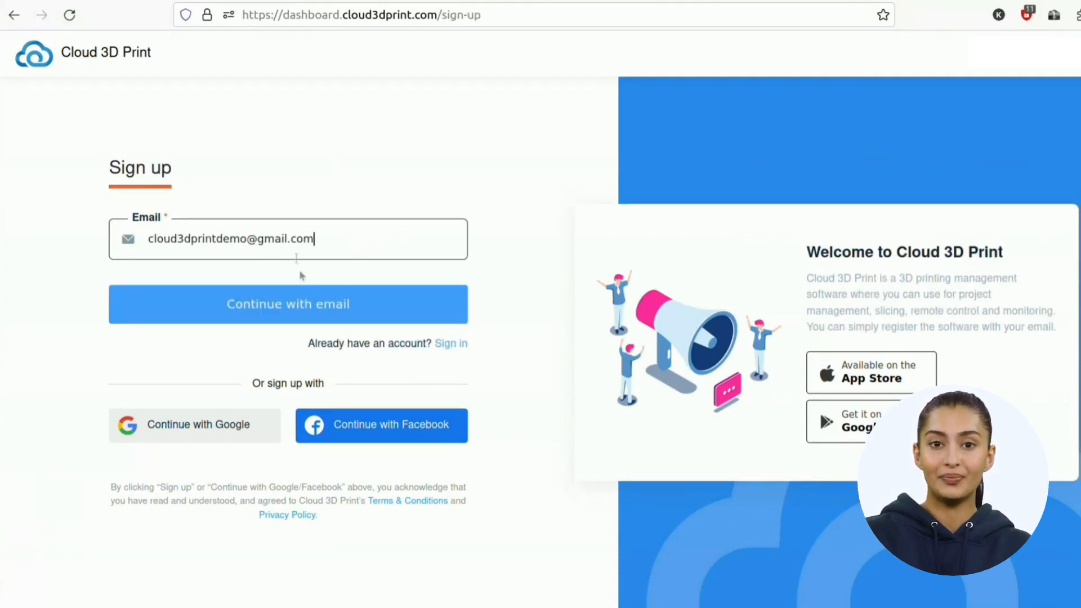
pyautogui.click(287, 303)
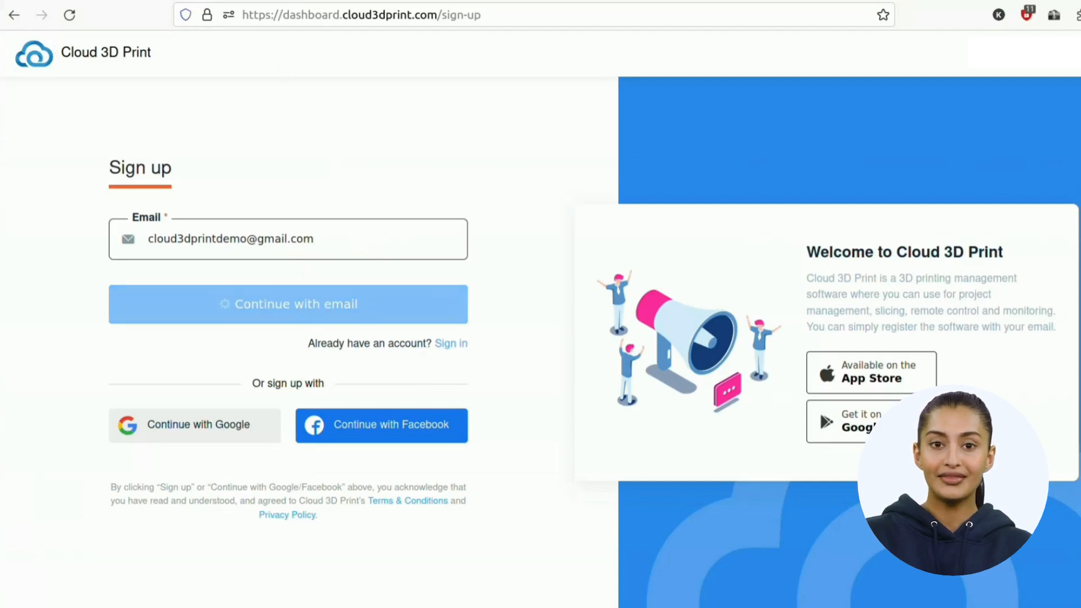
pyautogui.click(288, 302)
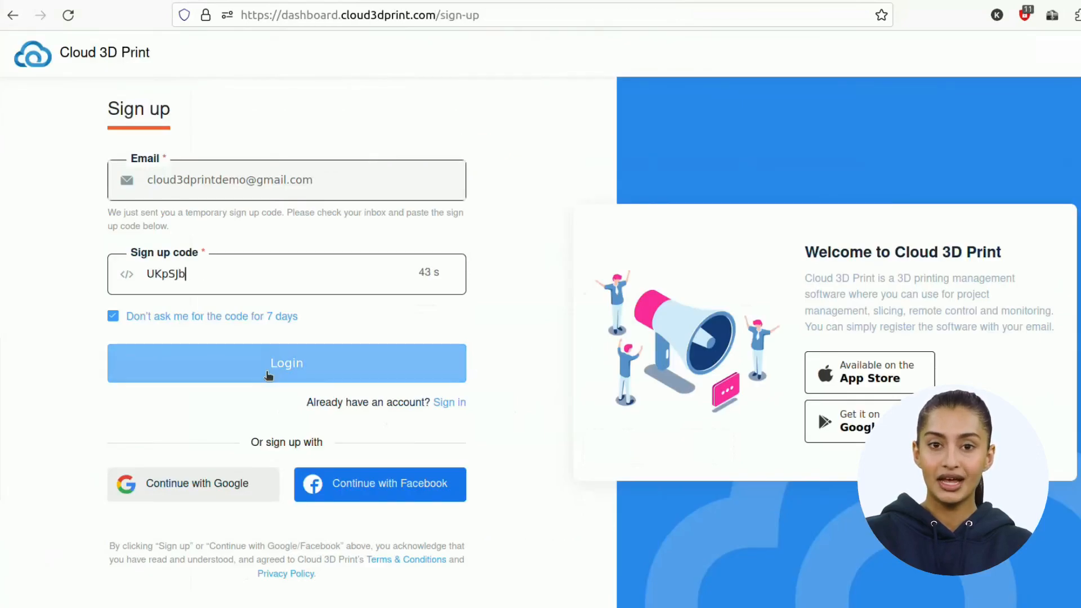
# Submit the emailed sign-up code to log in and reach the dashboard overview.
pyautogui.click(286, 364)
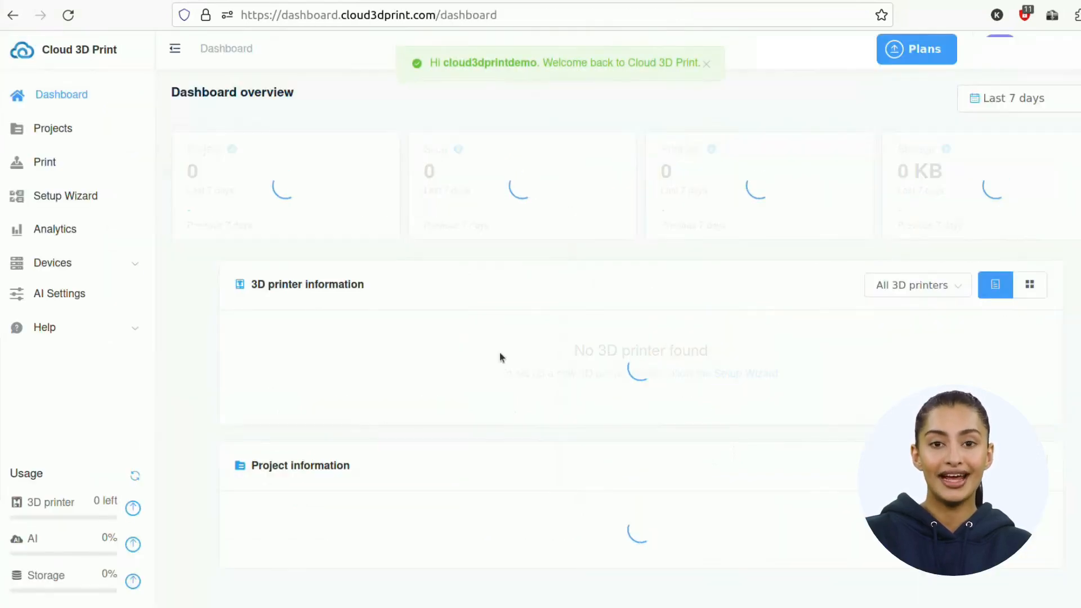